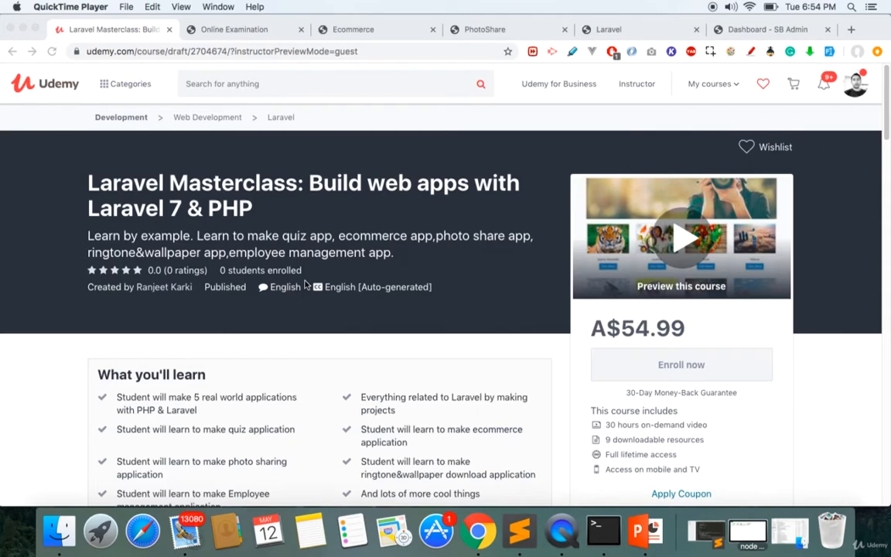
# Glance at the Online Examination demo, then show the course preview's Free Sample Videos list on Udemy.
pyautogui.click(235, 29)
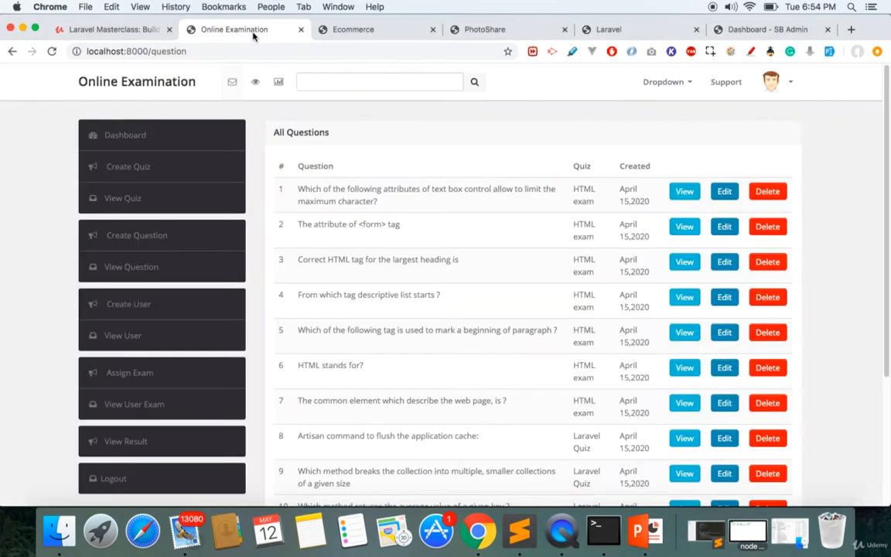
pyautogui.click(109, 28)
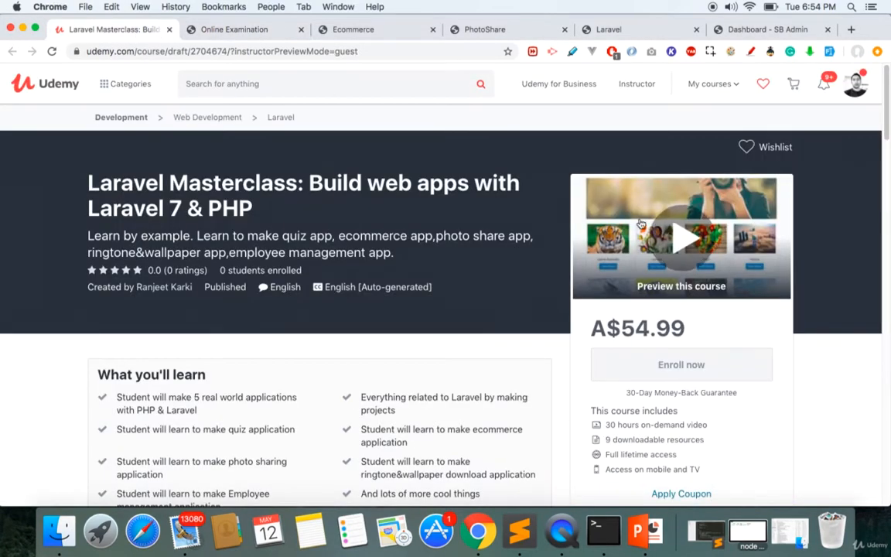
pyautogui.click(680, 238)
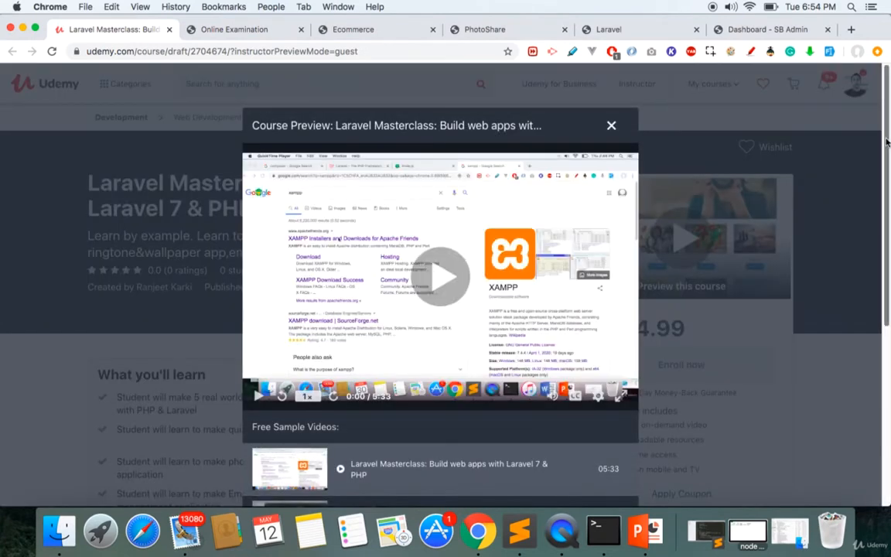
pyautogui.scroll(-3)
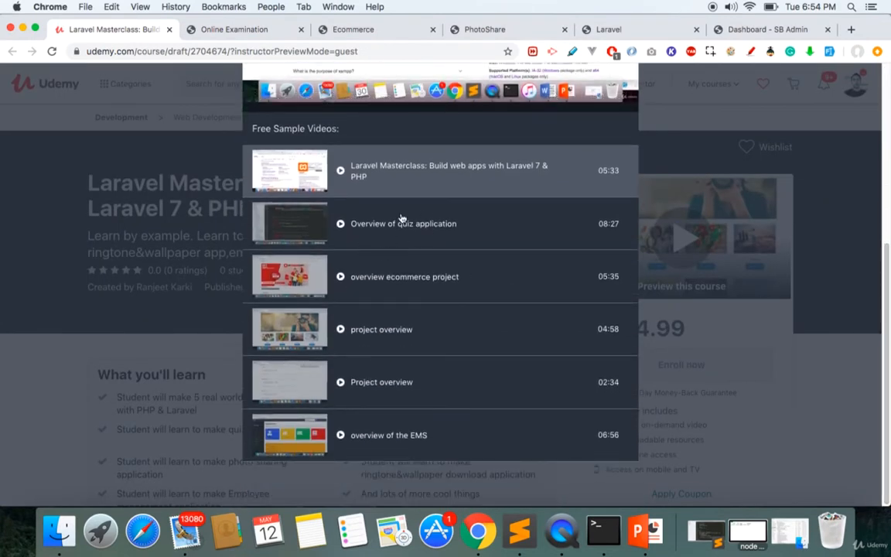
pyautogui.moveTo(442, 233)
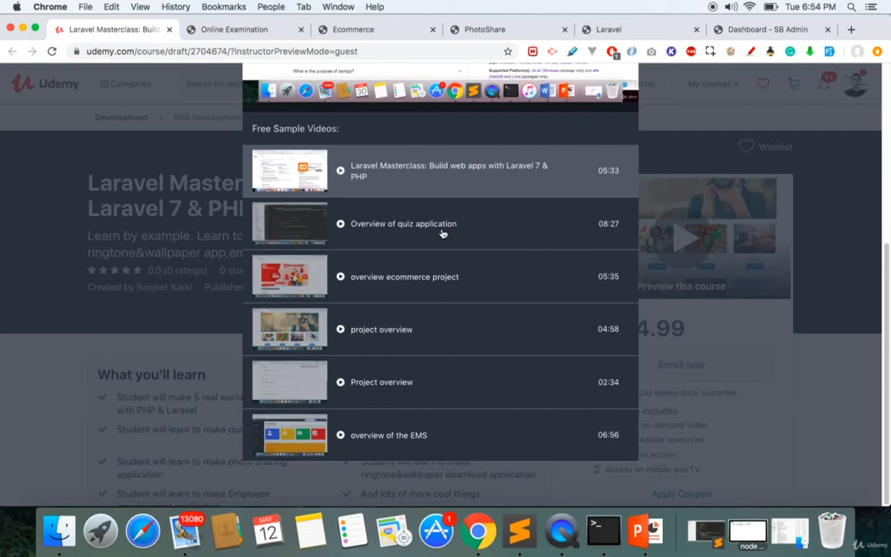
# Browse the Ecommerce storefront's sale banner, categories and product cards, ending on the PhotoShare demo.
pyautogui.click(352, 30)
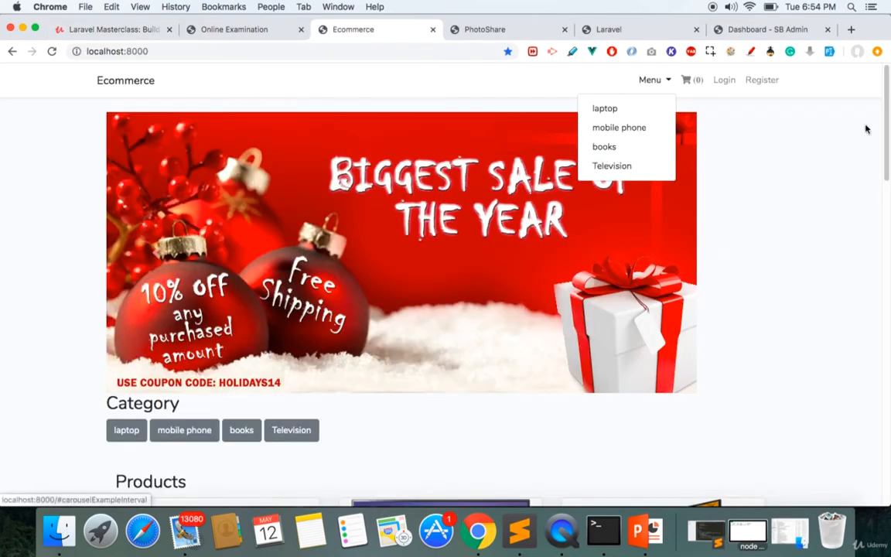
pyautogui.scroll(-3)
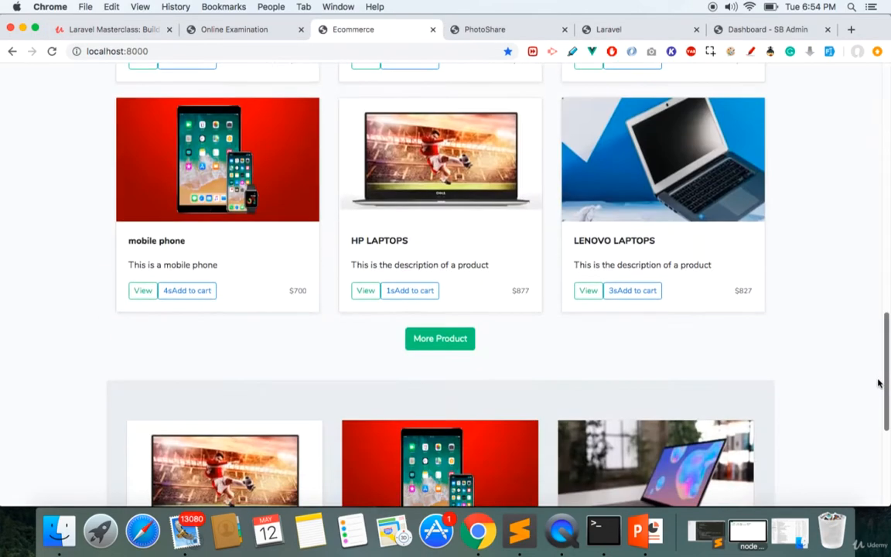
pyautogui.scroll(-3)
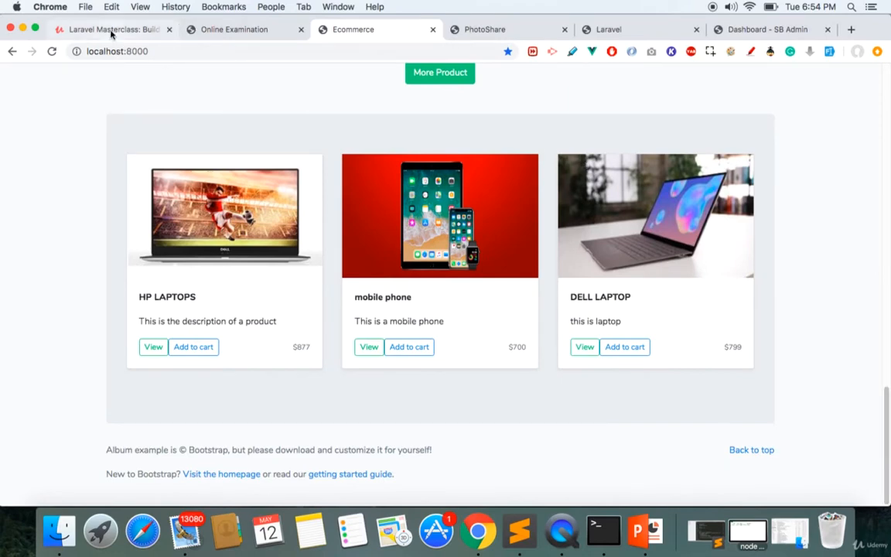
pyautogui.click(112, 29)
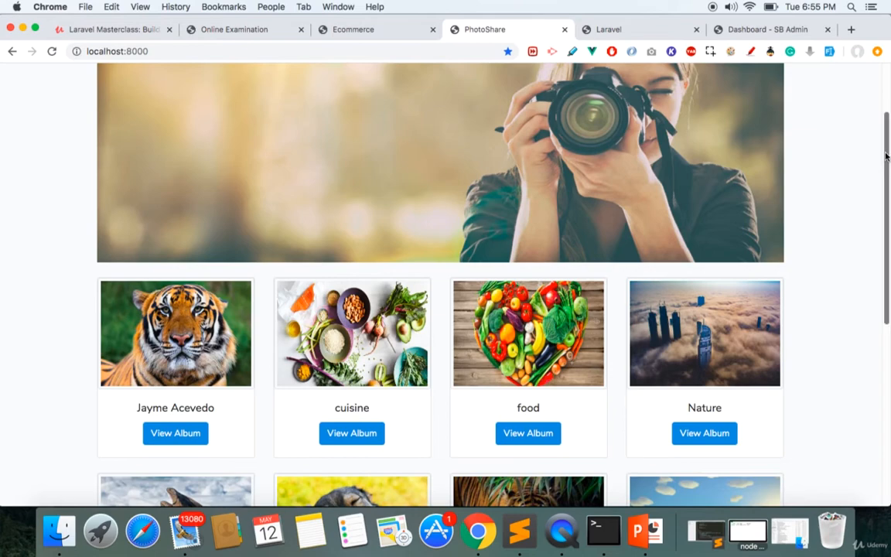
# Scroll through PhotoShare's album cards such as cuisine, food and Nature.
pyautogui.scroll(-3)
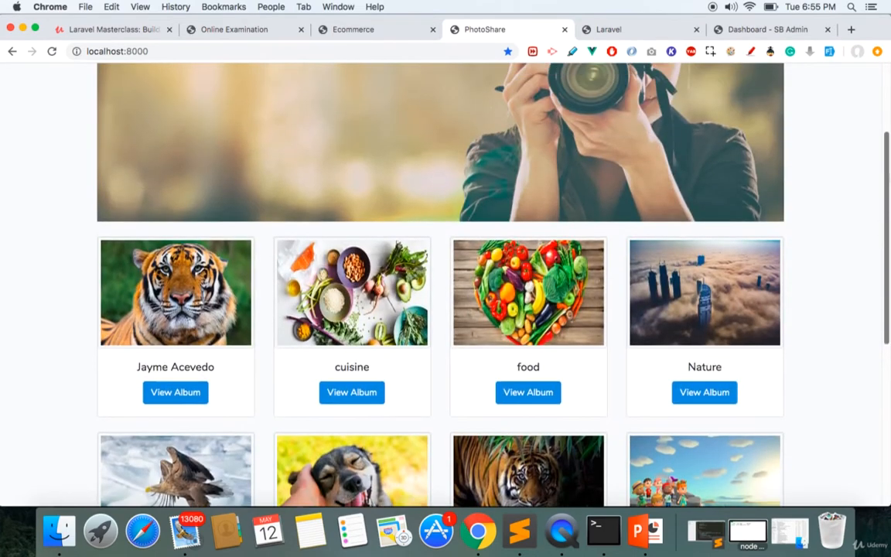
pyautogui.scroll(-3)
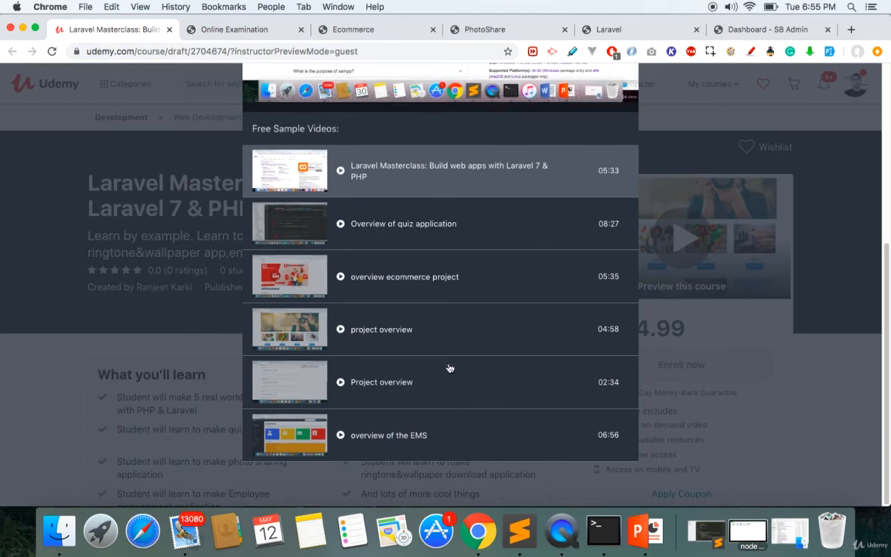
pyautogui.moveTo(456, 341)
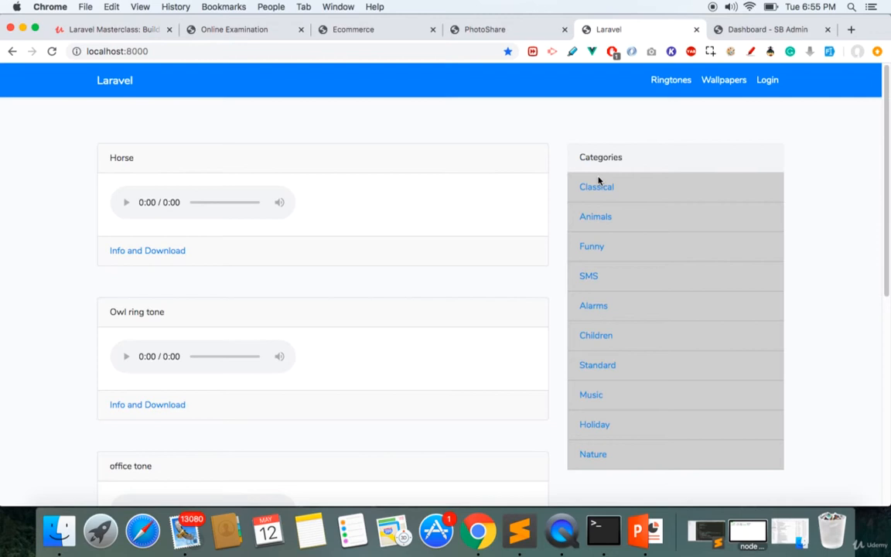
pyautogui.moveTo(864, 355)
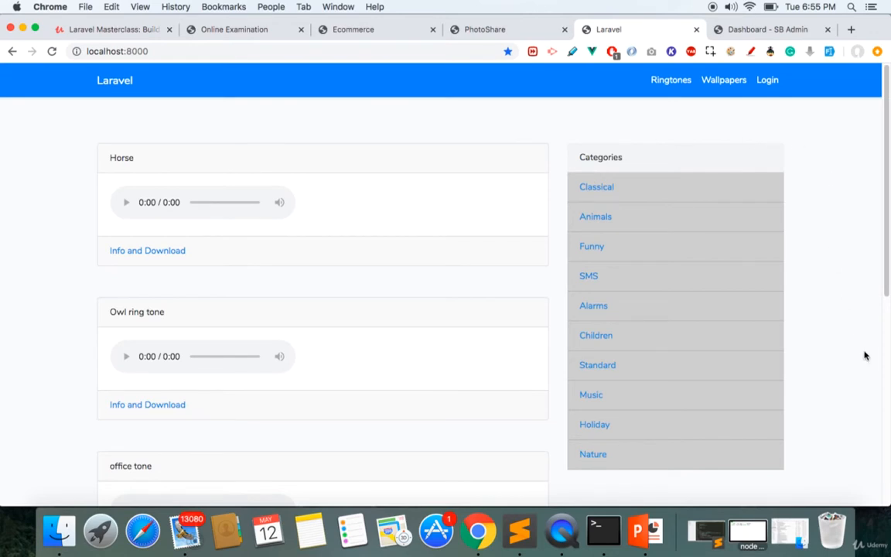
pyautogui.moveTo(858, 318)
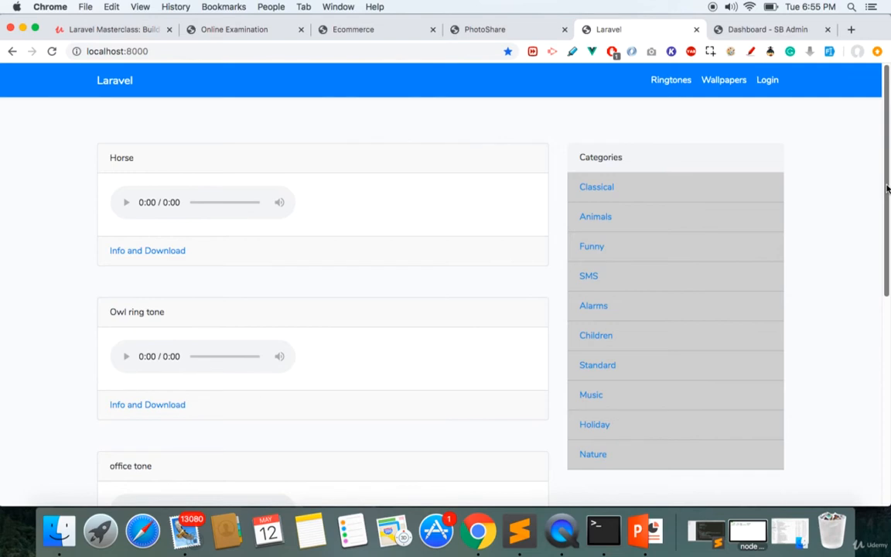
pyautogui.moveTo(796, 56)
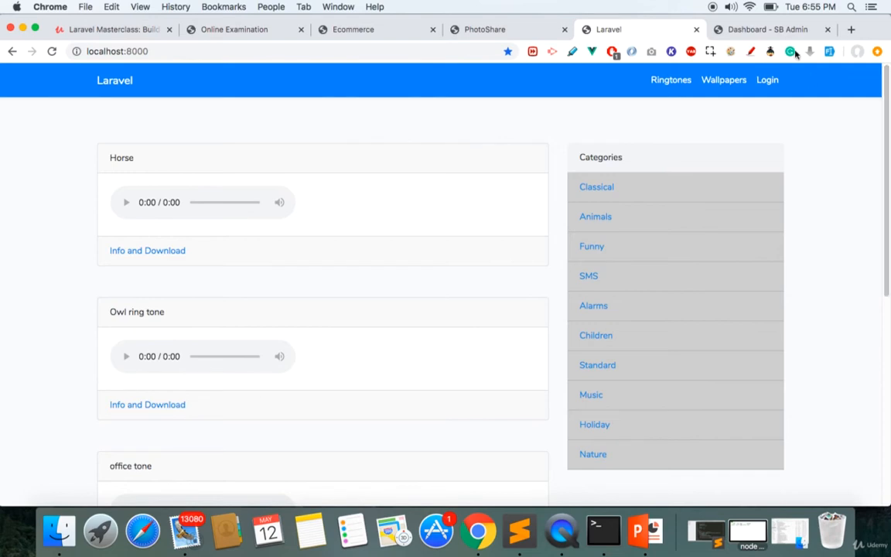
# Show the EMS admin dashboard with 4 users, 3 departments, 2 notices and 2 leaves.
pyautogui.click(766, 28)
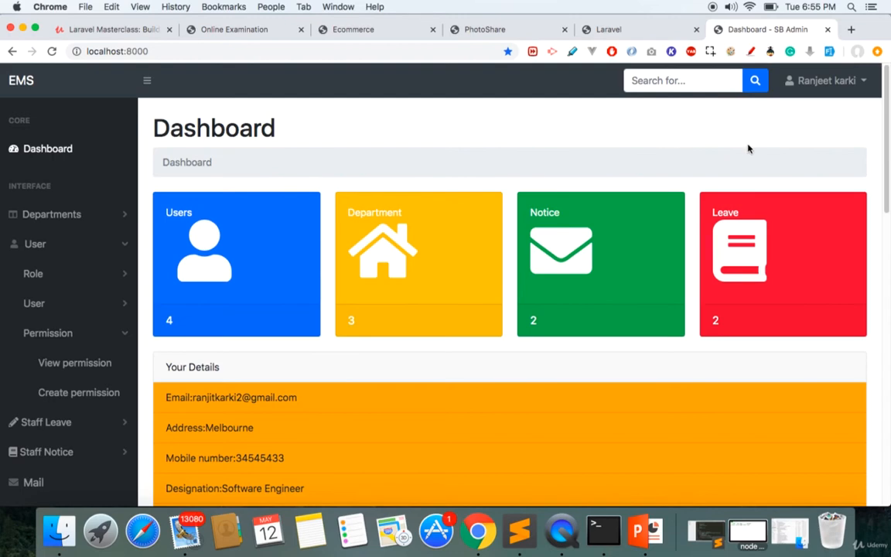
pyautogui.moveTo(885, 193)
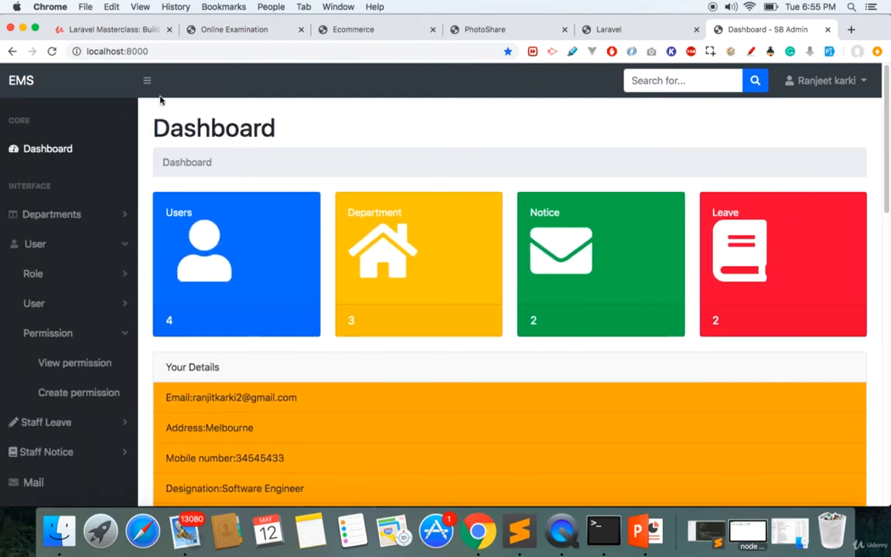
pyautogui.moveTo(681, 212)
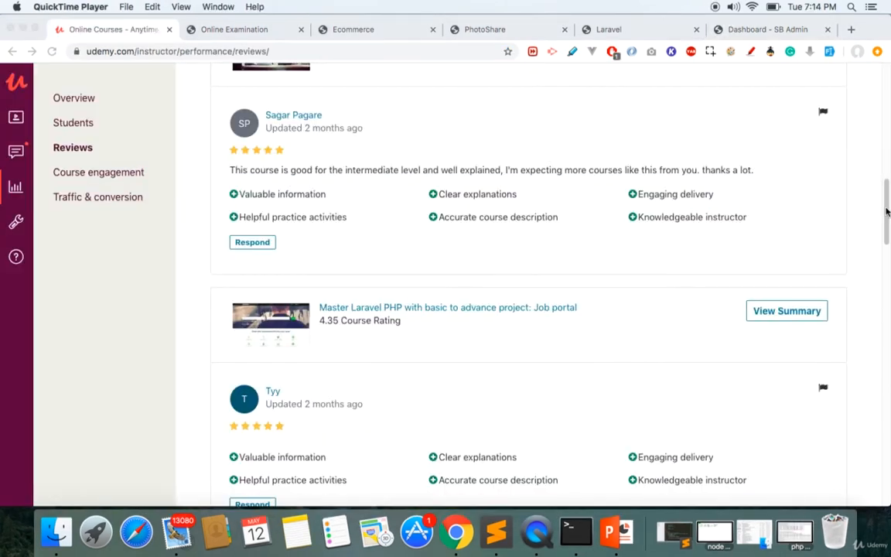
# Scroll through the instructor's five-star student reviews of other Laravel and PHP courses.
pyautogui.scroll(-3)
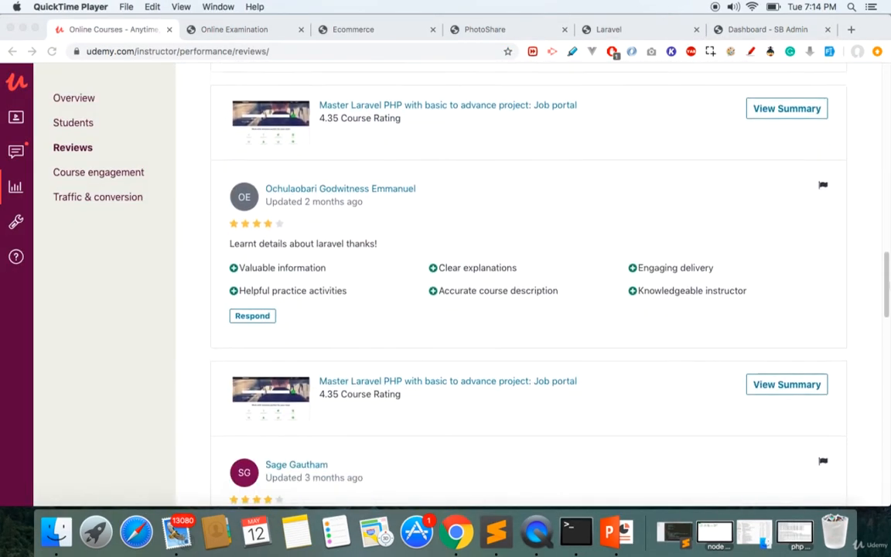
pyautogui.scroll(-3)
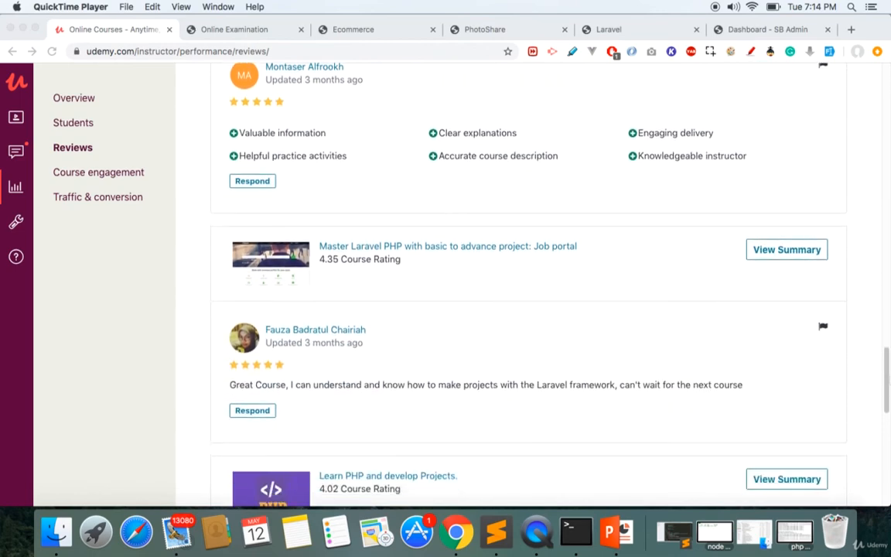
pyautogui.scroll(-3)
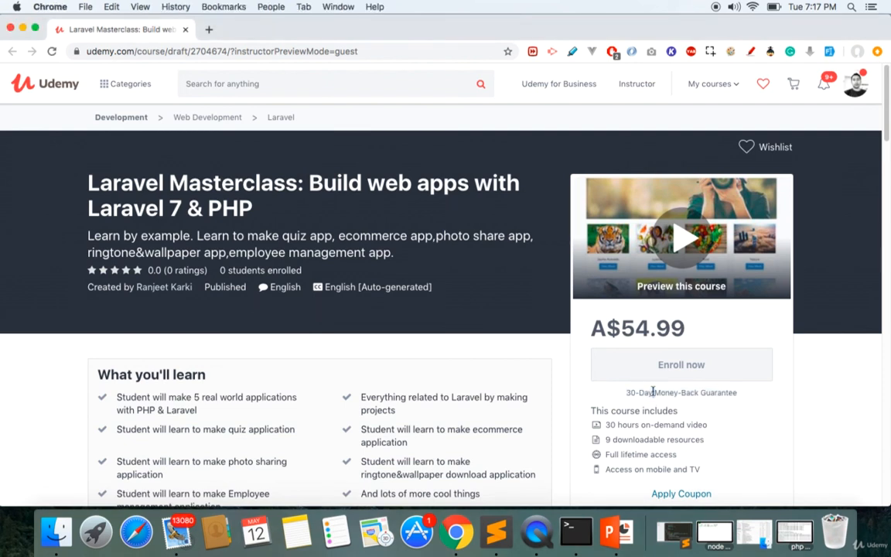
pyautogui.moveTo(748, 122)
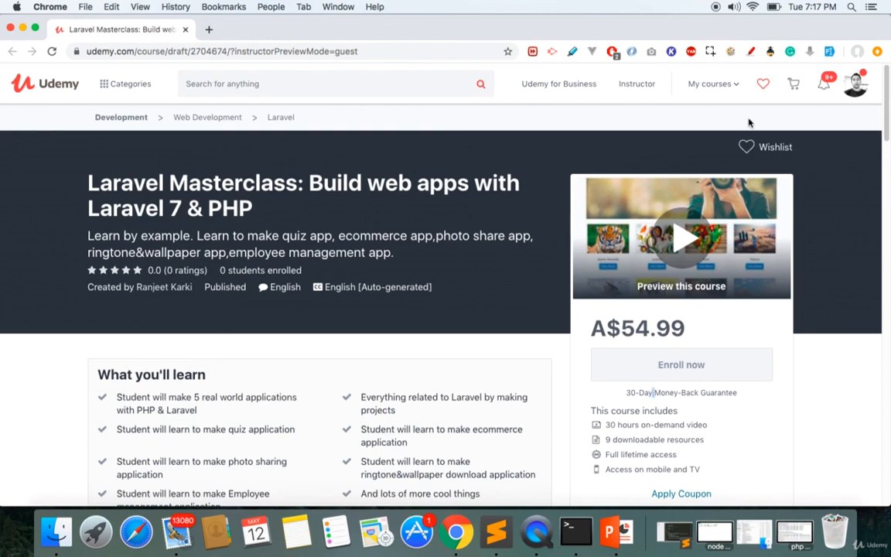